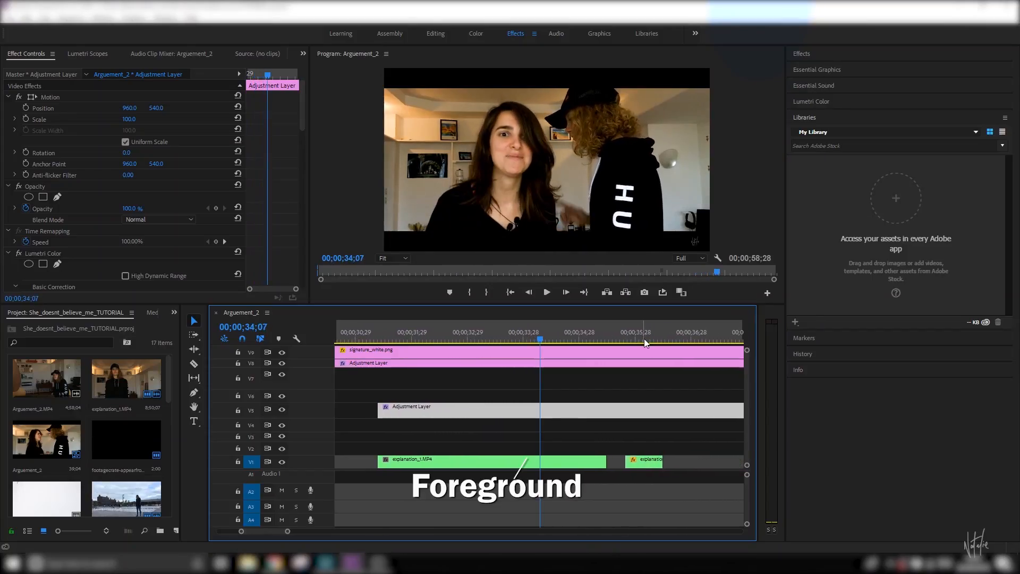
- Scrub the timeline to the teleport point where only the empty background plate shows
{"action": "left_click", "coordinate": [646, 341]}
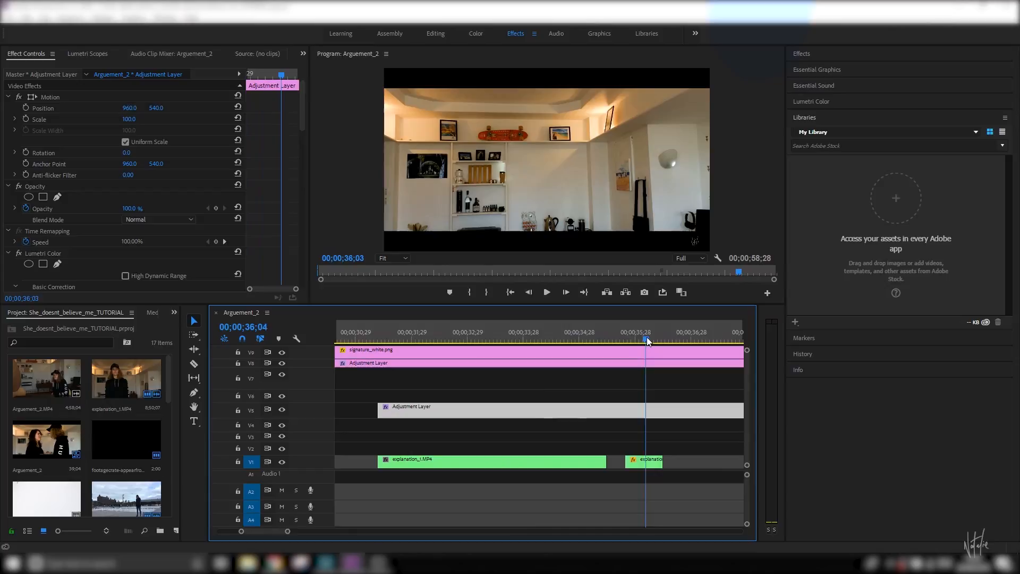
{"action": "left_click", "coordinate": [638, 340]}
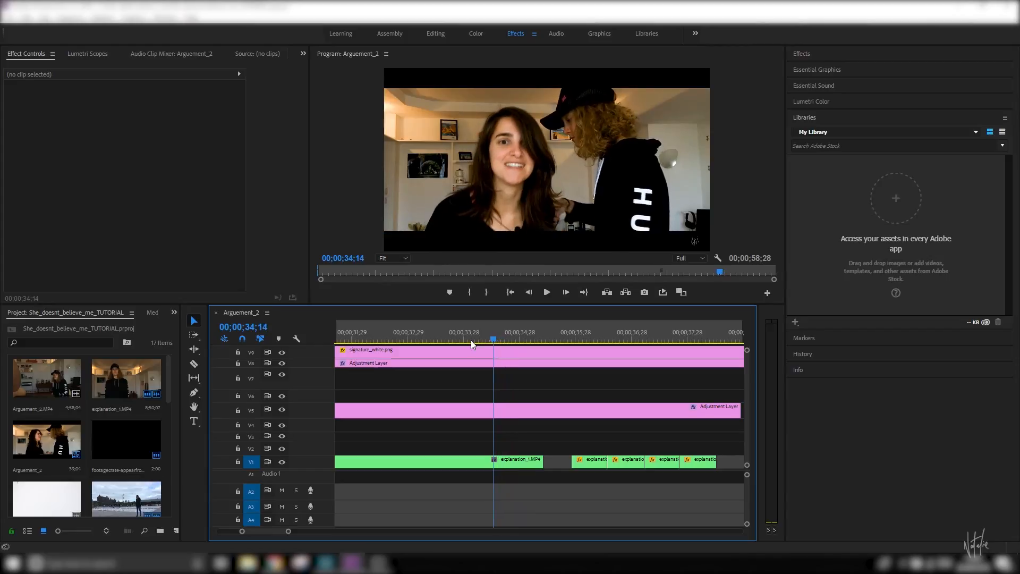
- Select the subject clip where movement starts, then the later subject clip pieces together
{"action": "left_click", "coordinate": [545, 292]}
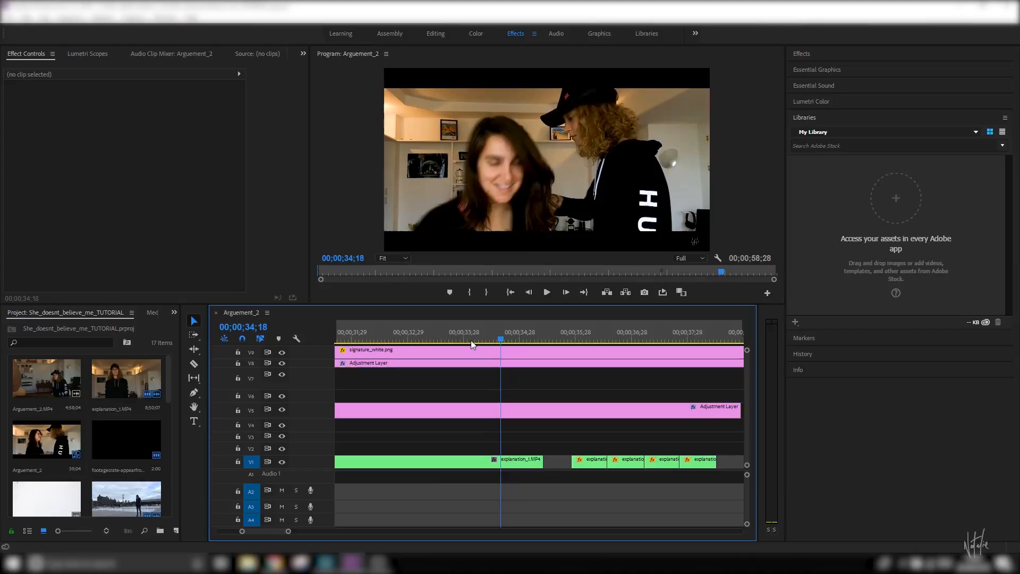
{"action": "left_click", "coordinate": [193, 364]}
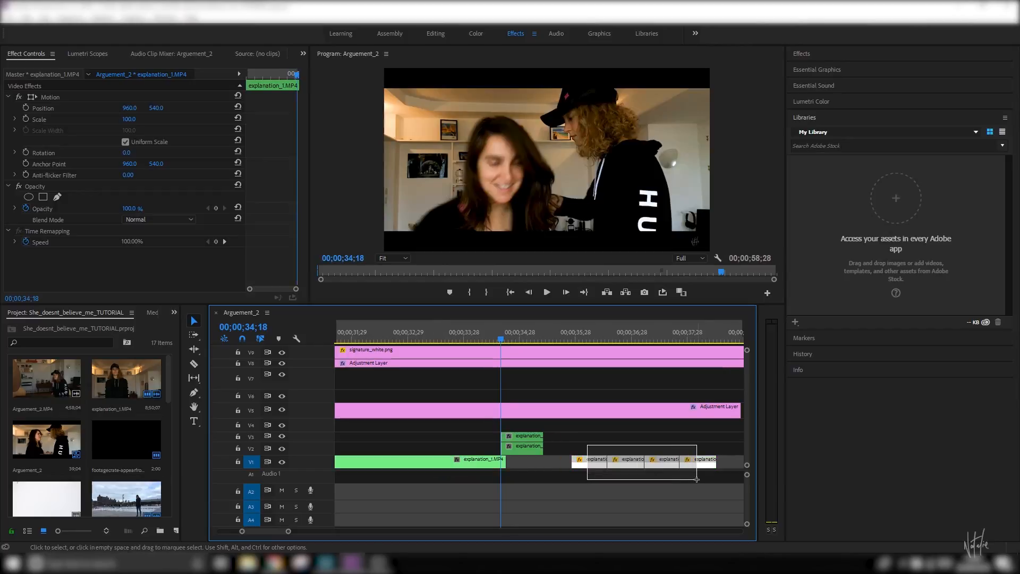
{"action": "left_click_drag", "start_coordinate": [641, 459], "coordinate": [542, 462]}
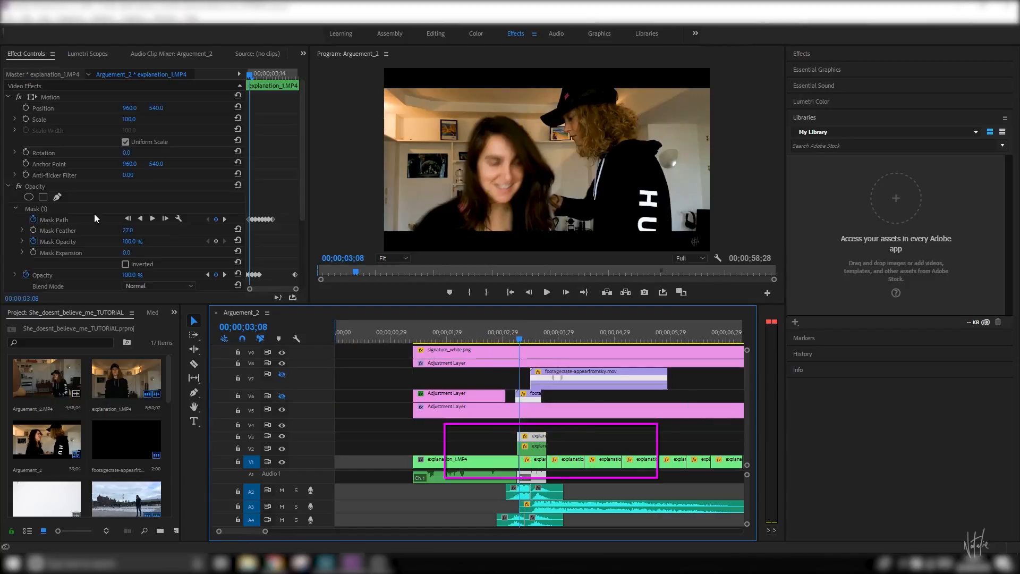
{"action": "left_click", "coordinate": [35, 208]}
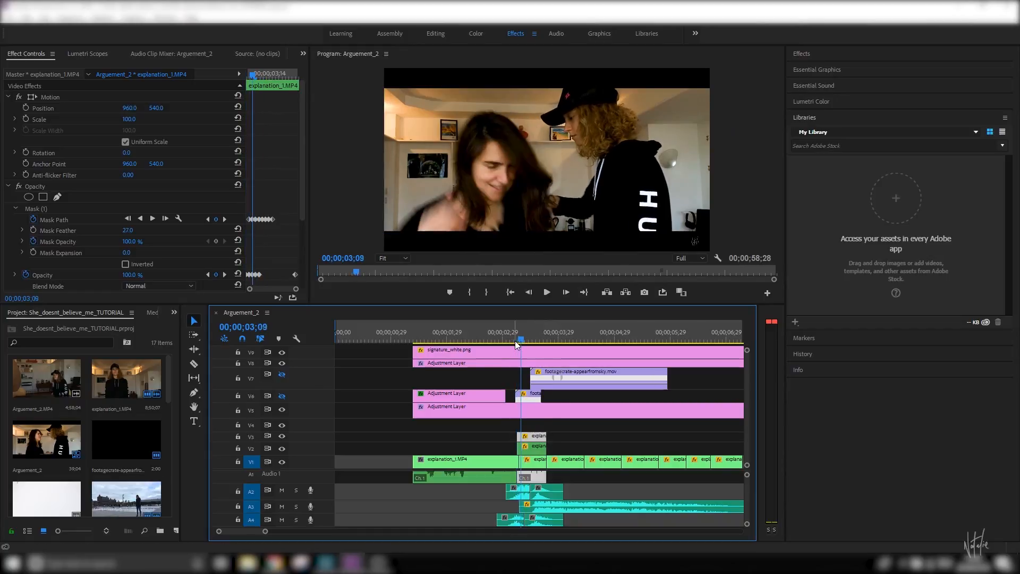
{"action": "left_click", "coordinate": [524, 331]}
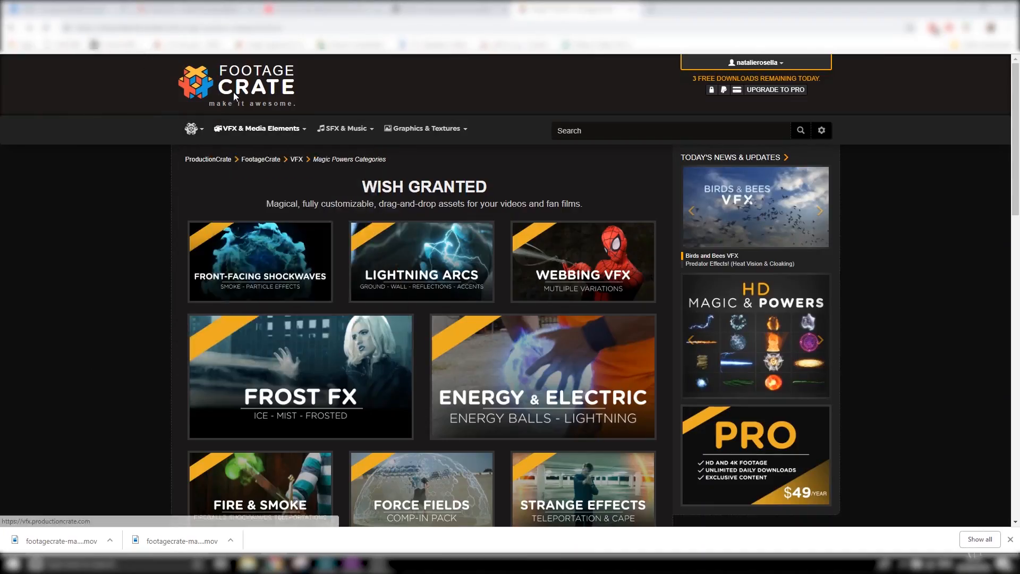
- Browse from the FootageCrate home page into Magic Powers and dismiss the clip preview
{"action": "left_click", "coordinate": [258, 128]}
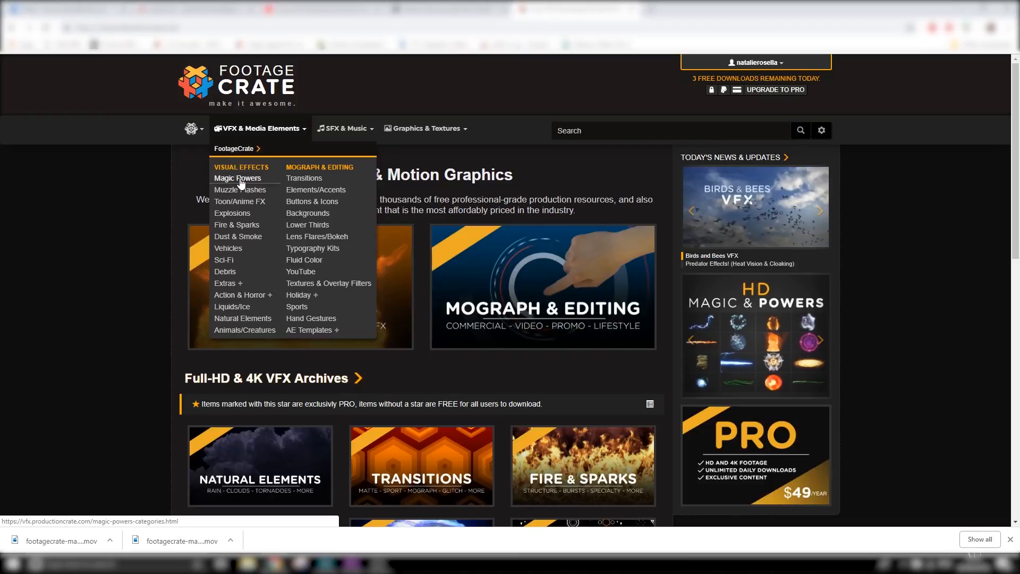
{"action": "left_click", "coordinate": [238, 177]}
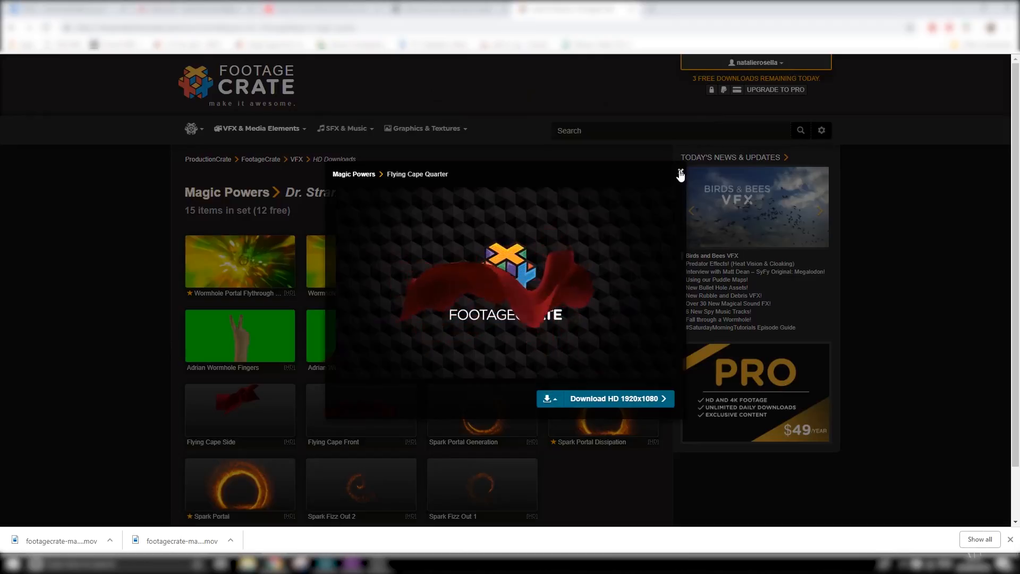
{"action": "left_click", "coordinate": [680, 174]}
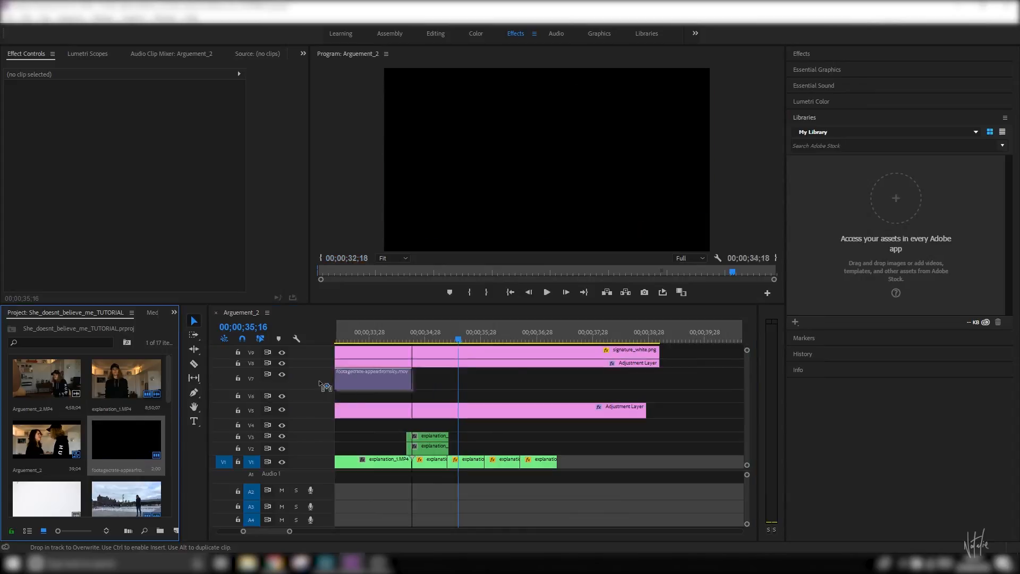
- Place footagecrate-appearfromsky.mov above the subject at the teleport moment and nudge it into place
{"action": "left_click_drag", "start_coordinate": [373, 377], "coordinate": [444, 394]}
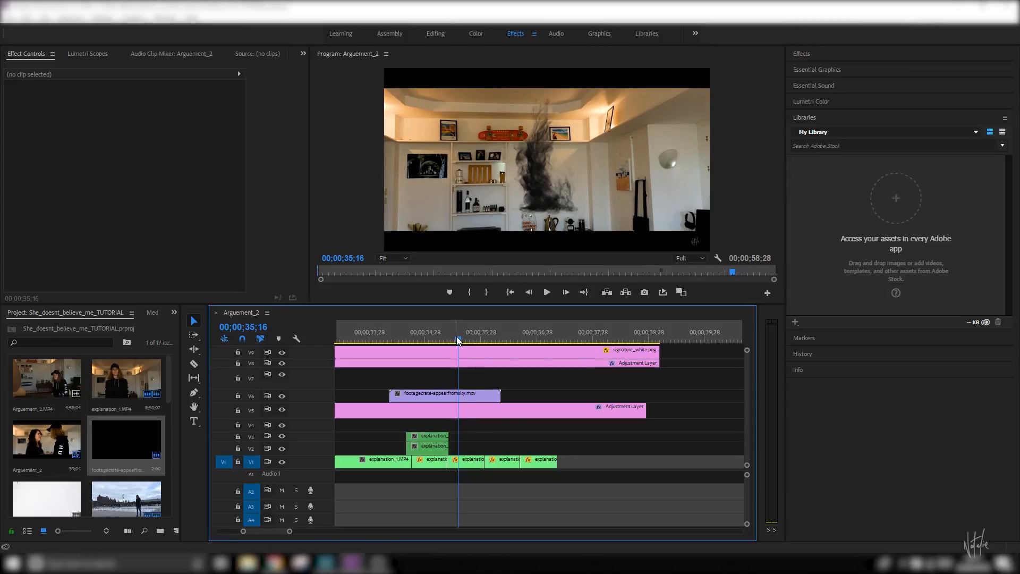
{"action": "left_click", "coordinate": [402, 339]}
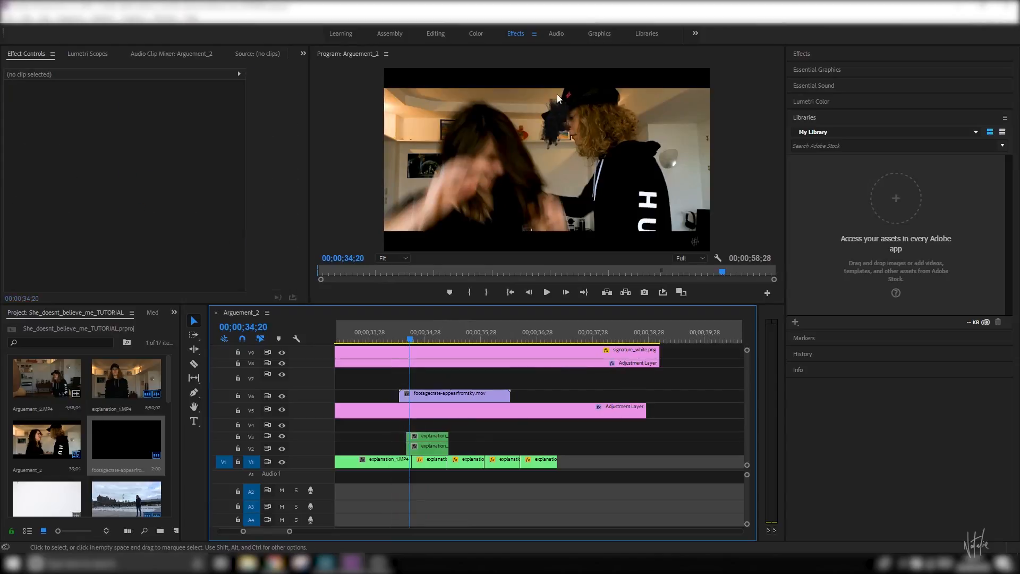
{"action": "left_click", "coordinate": [453, 393]}
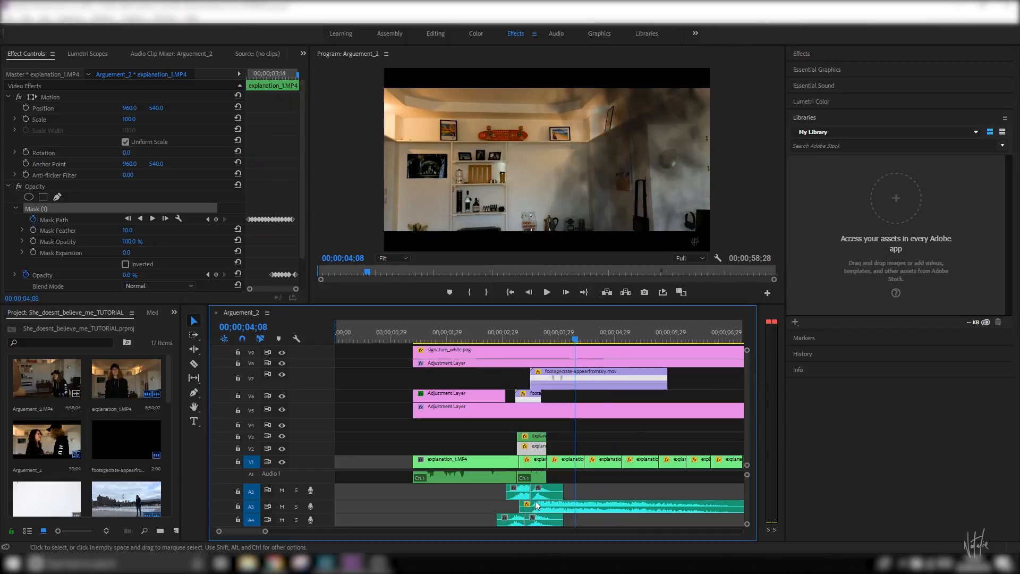
- Select a whoosh sound clip under the teleport moment
{"action": "left_click", "coordinate": [515, 332]}
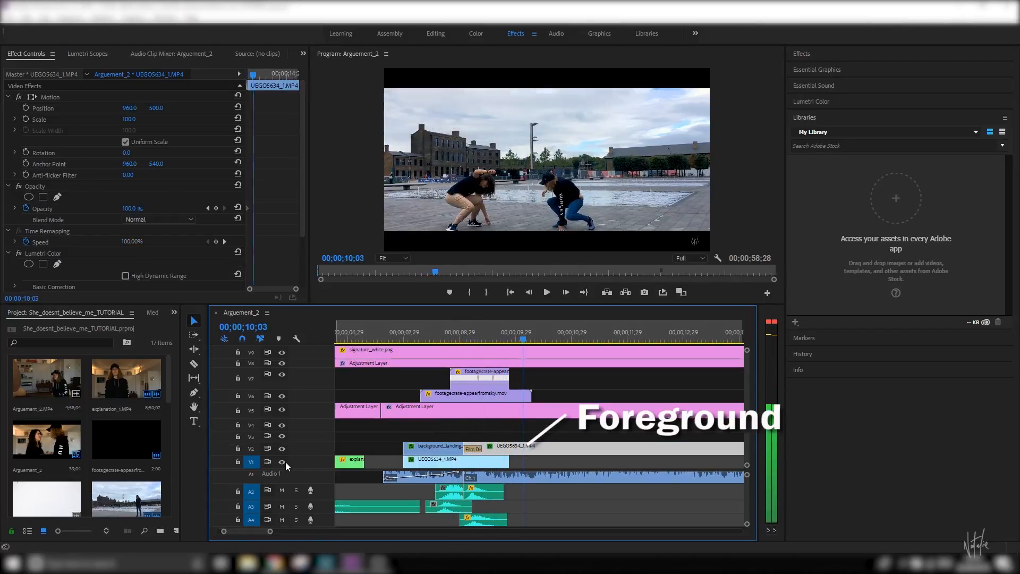
{"action": "left_click", "coordinate": [584, 333]}
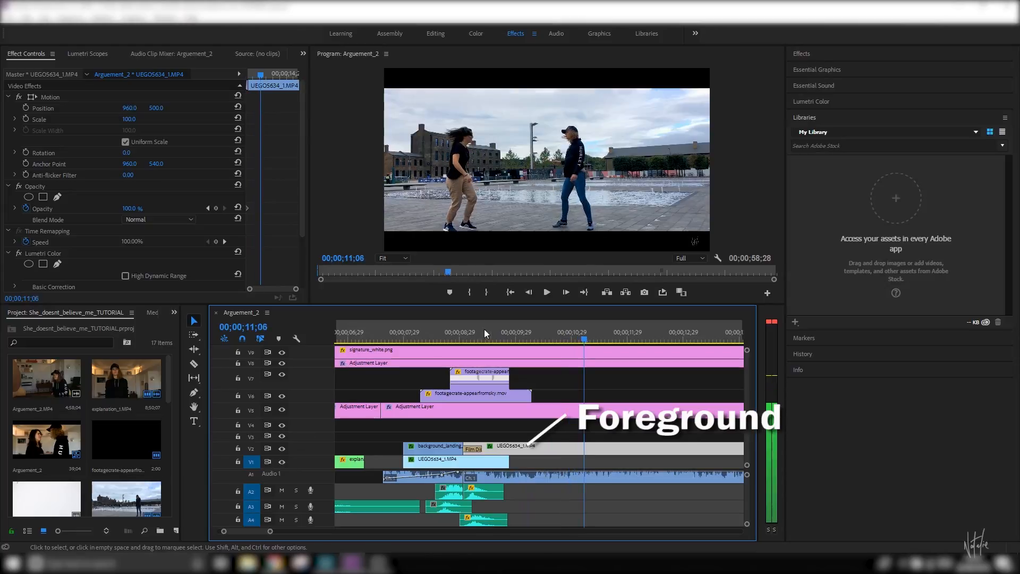